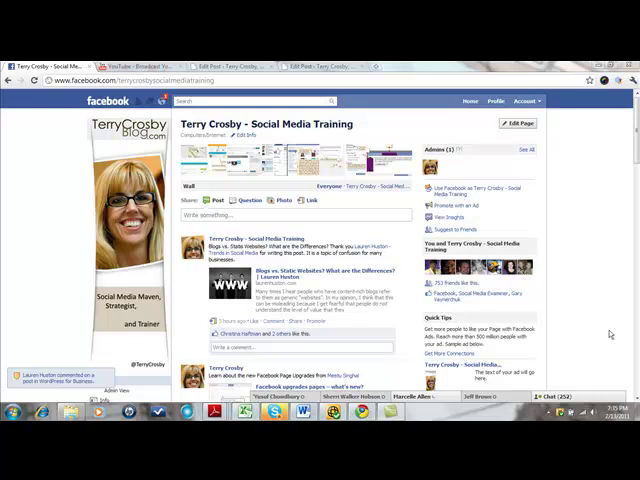
mouse_move(630, 192)
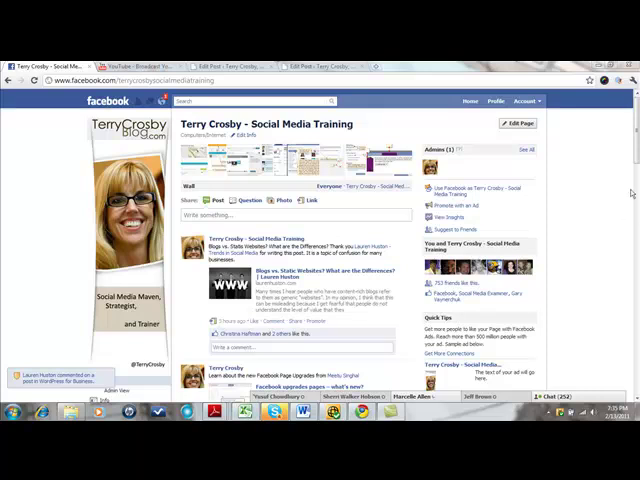
Step: Scroll down the tab list to reach the Top Words and Ask Terry entries
scroll(down, 3)
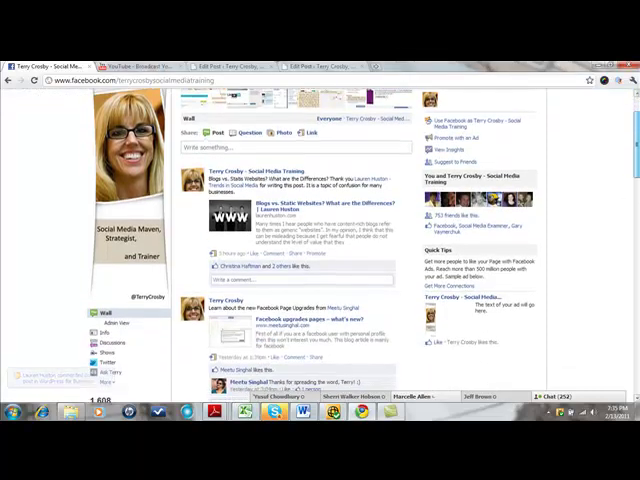
scroll(down, 3)
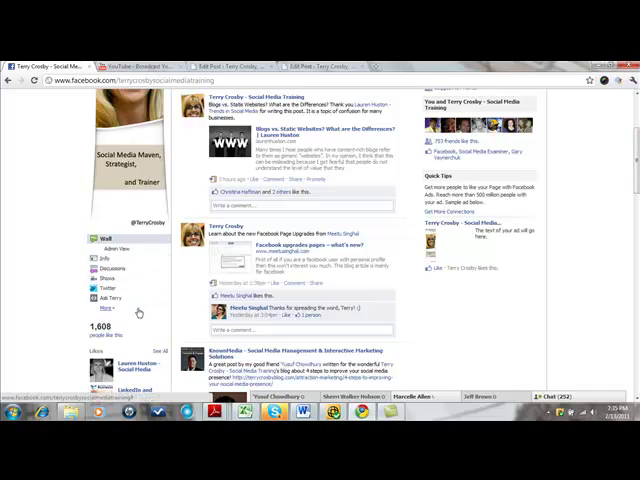
mouse_move(5, 245)
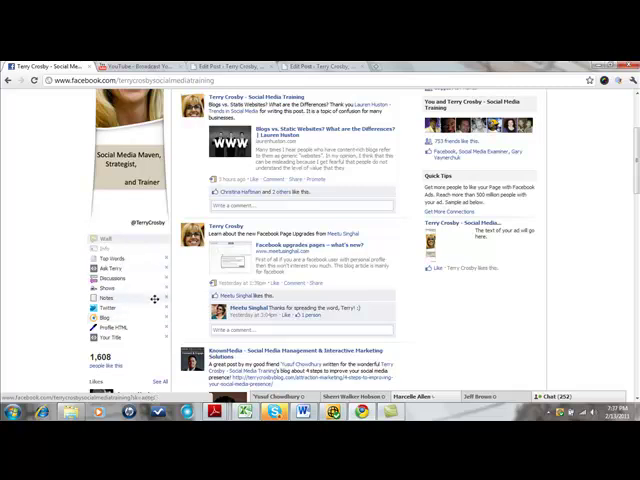
mouse_move(135, 298)
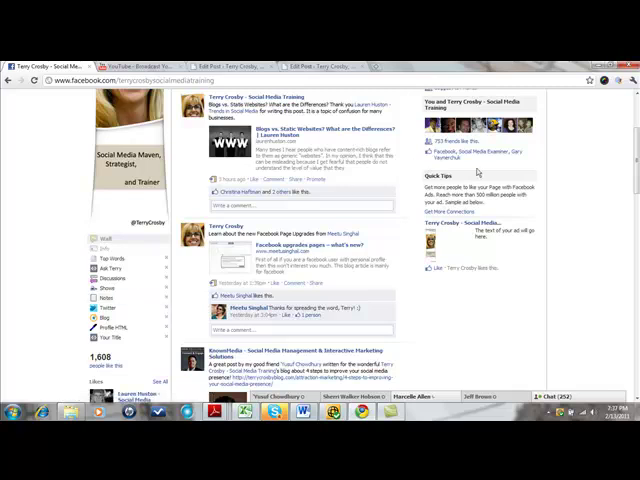
Step: Via Edit Page > Apps, re-add the YouTube Channels profile tab and confirm with Okay
scroll(up, 3)
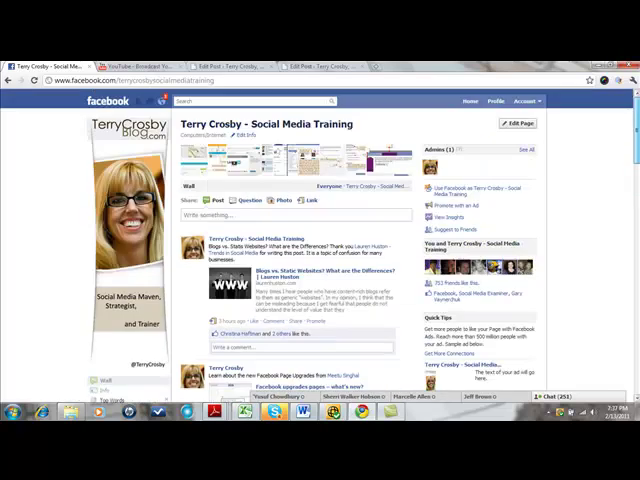
click(518, 123)
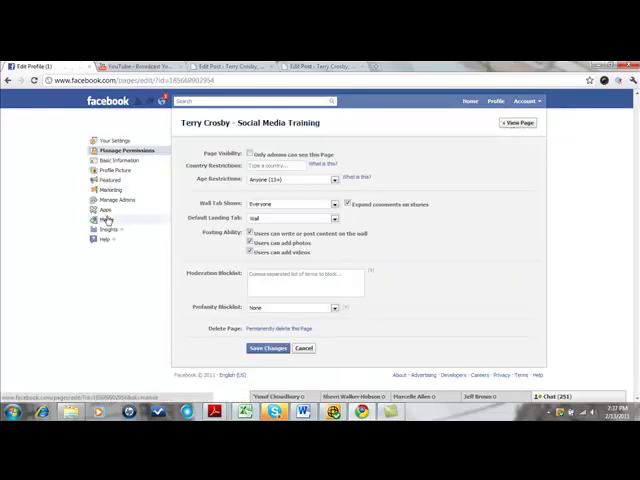
click(105, 210)
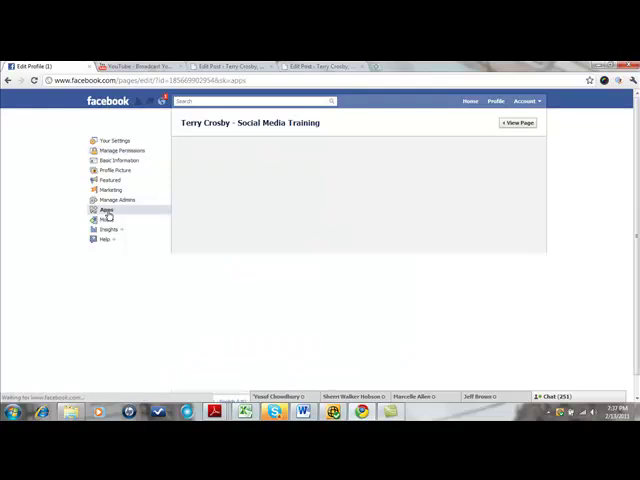
click(105, 210)
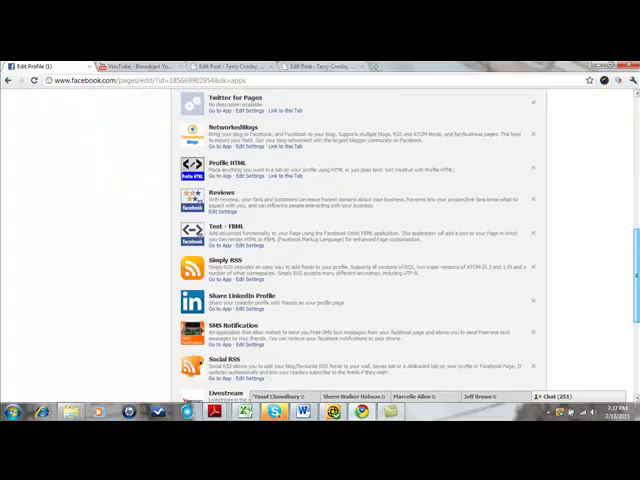
scroll(down, 3)
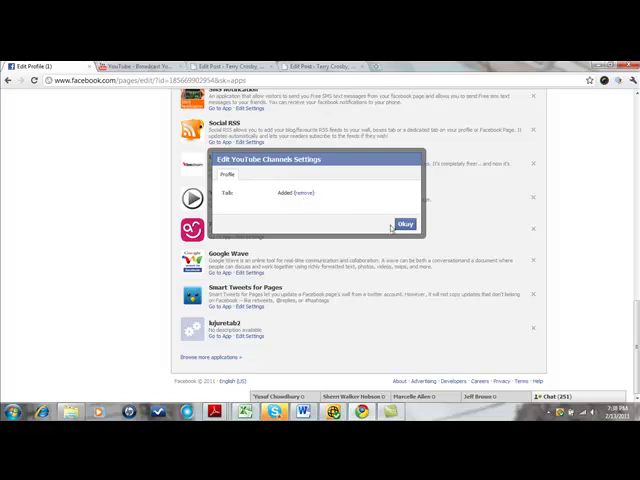
click(404, 224)
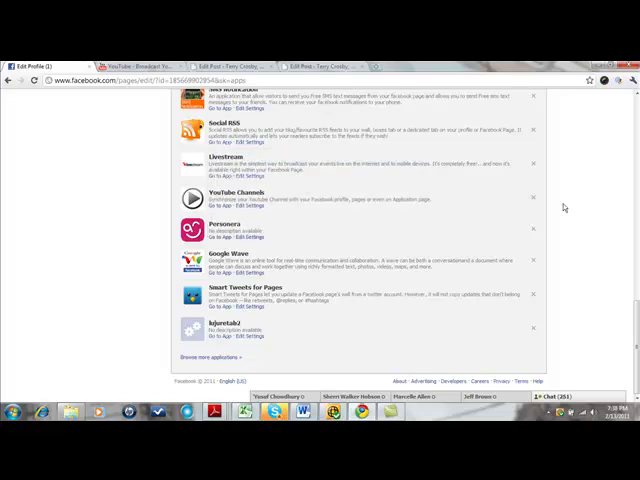